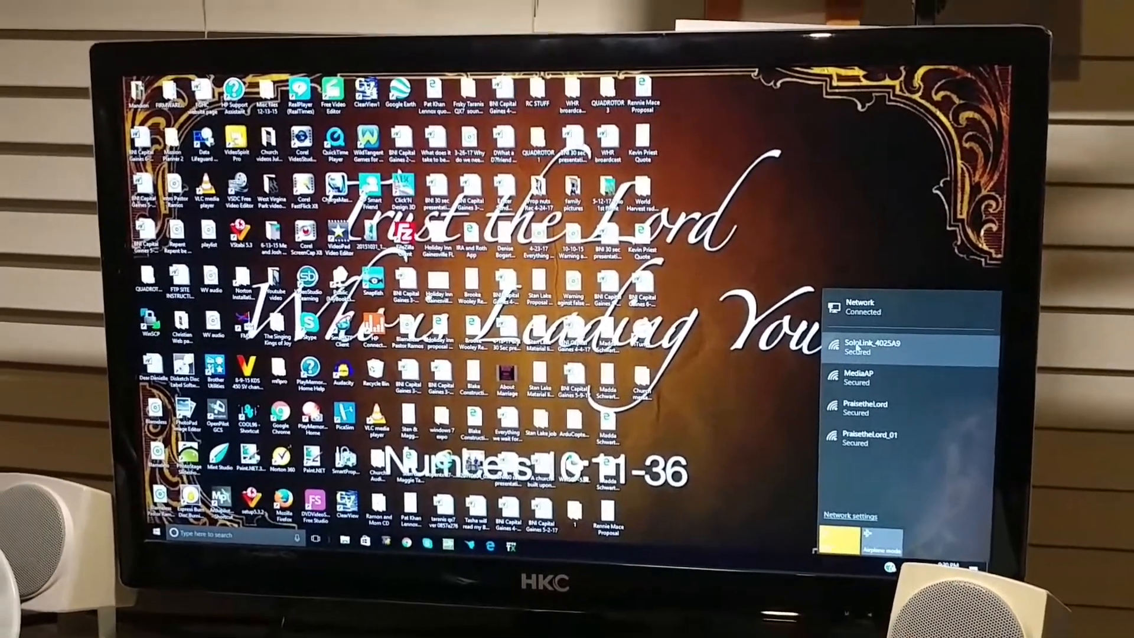
Step: Join the SoloLink_4025A9 WiFi network from the Windows 10 network flyout
click(911, 347)
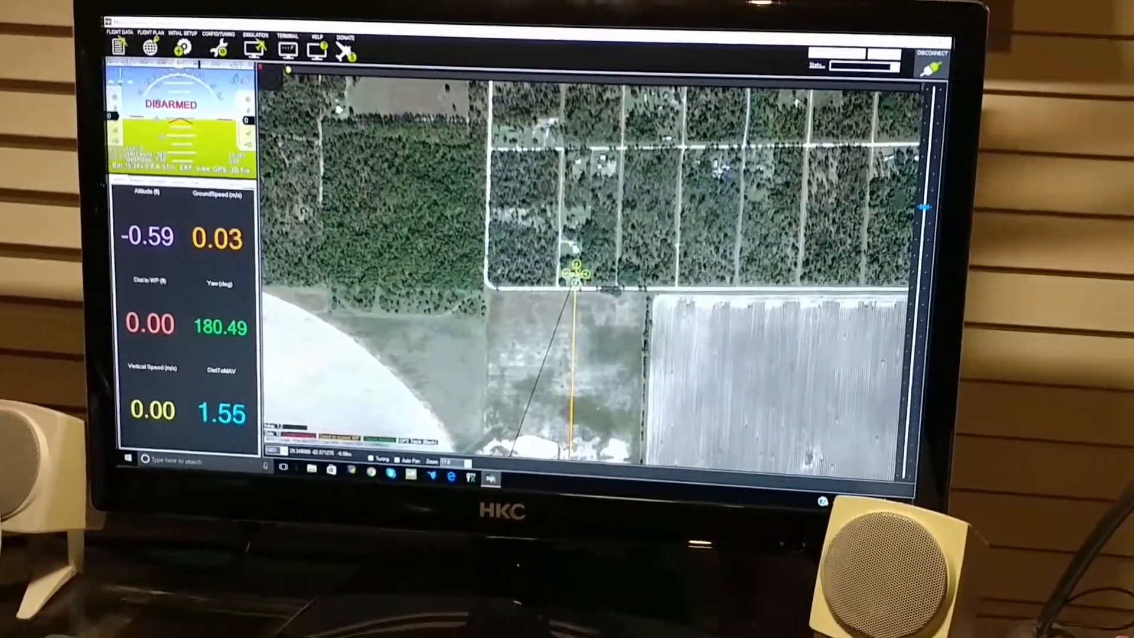
Step: Go to Initial Setup and select Camera Gimbal under Optional Hardware
click(171, 36)
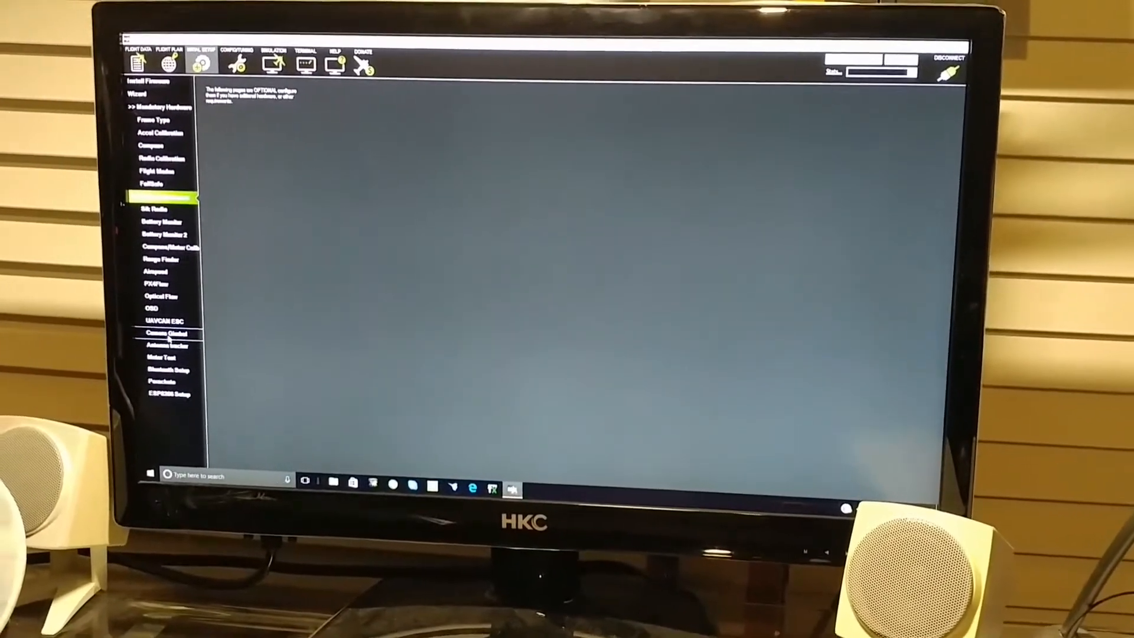
click(167, 333)
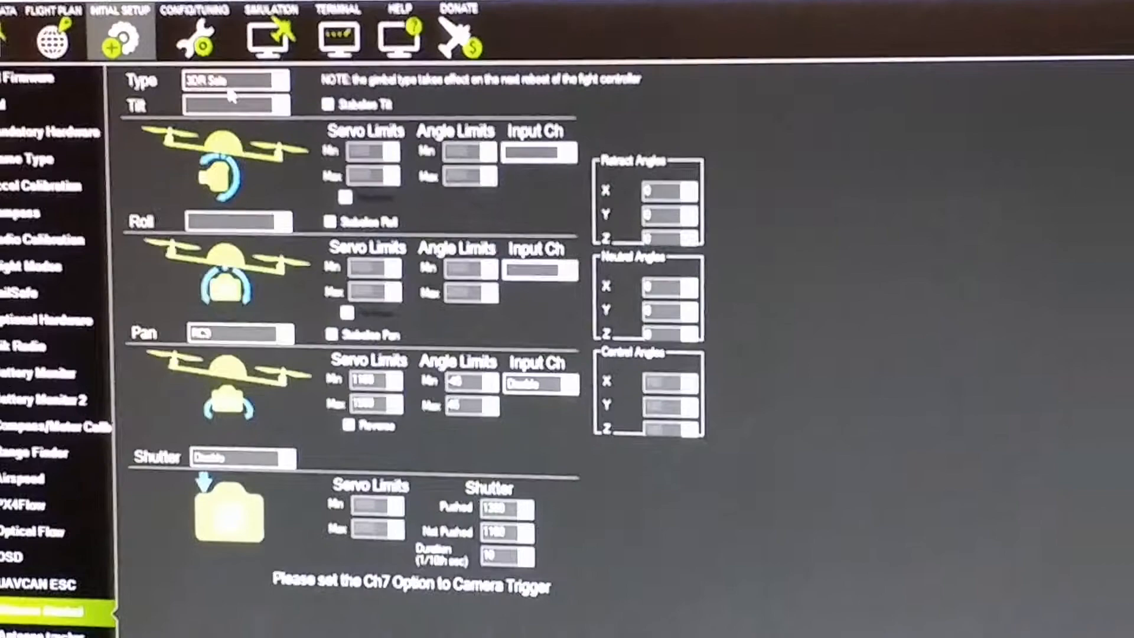
Step: Keep the gimbal type as 3DR Solo and open the Tilt output channel list
scroll(down, 3)
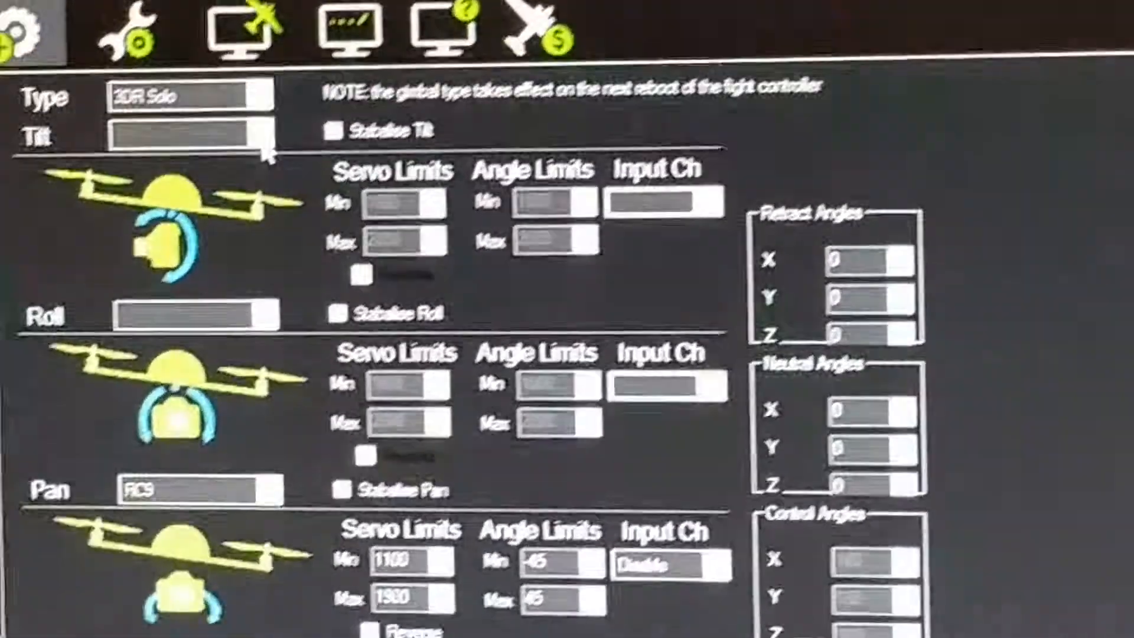
click(434, 149)
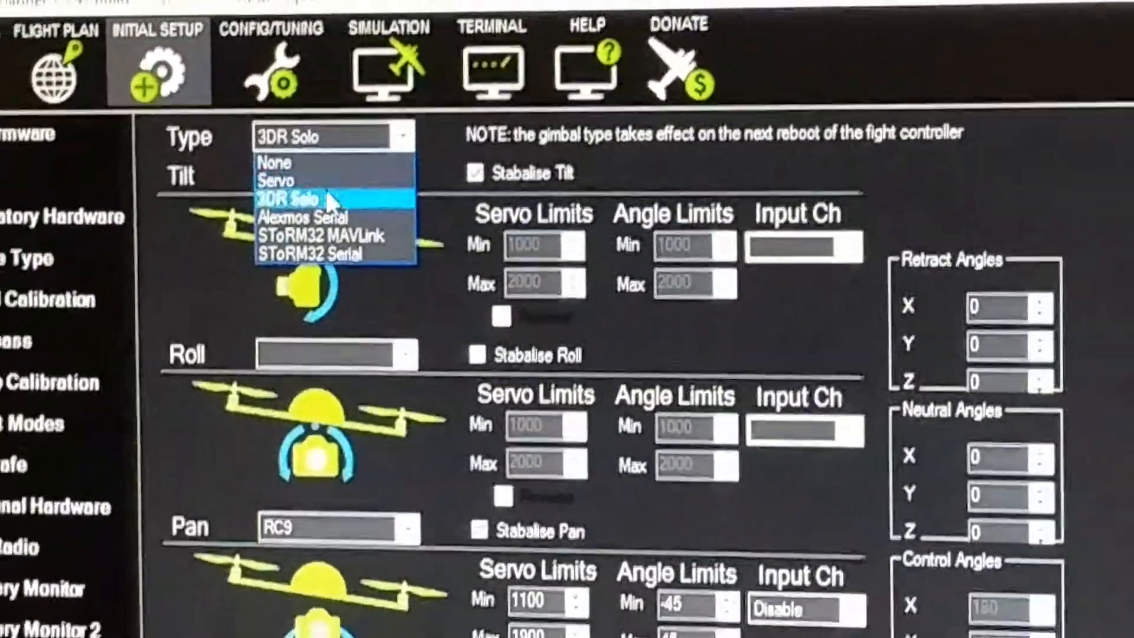
click(318, 197)
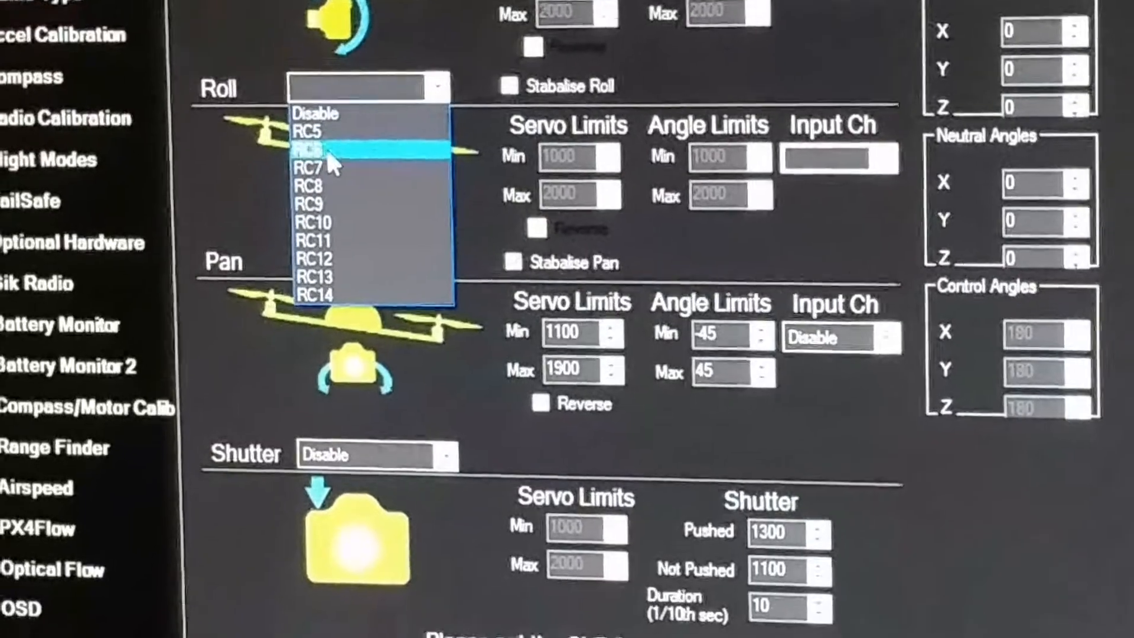
click(314, 149)
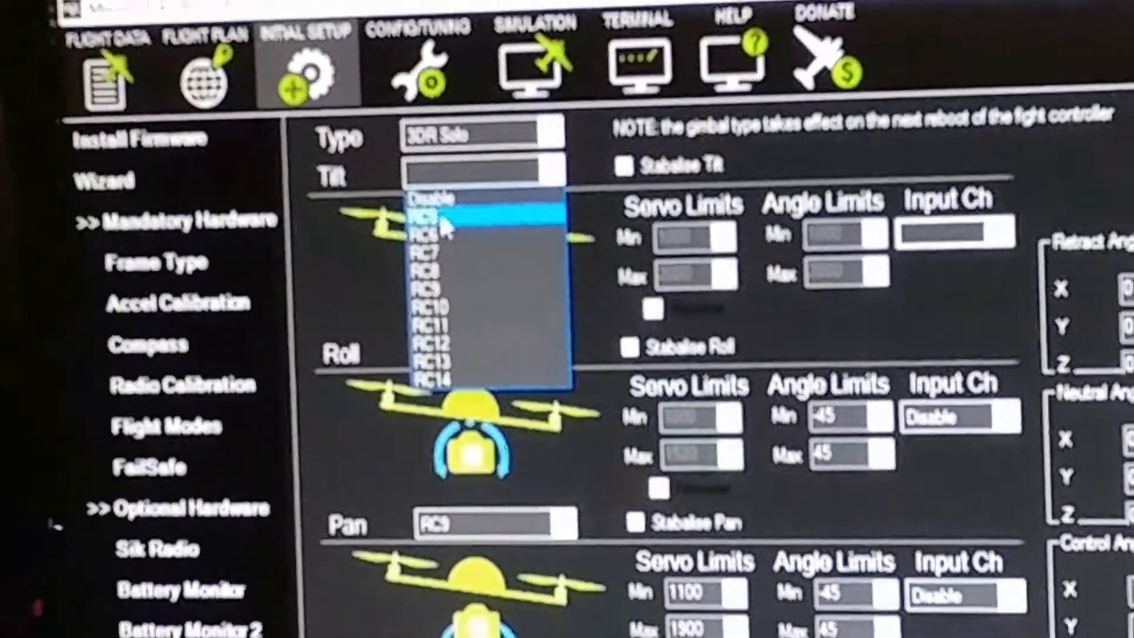
Step: Give Tilt RC6 input, servo limits 1000–1520 and angles −90 to 0; return to Flight Data
click(434, 215)
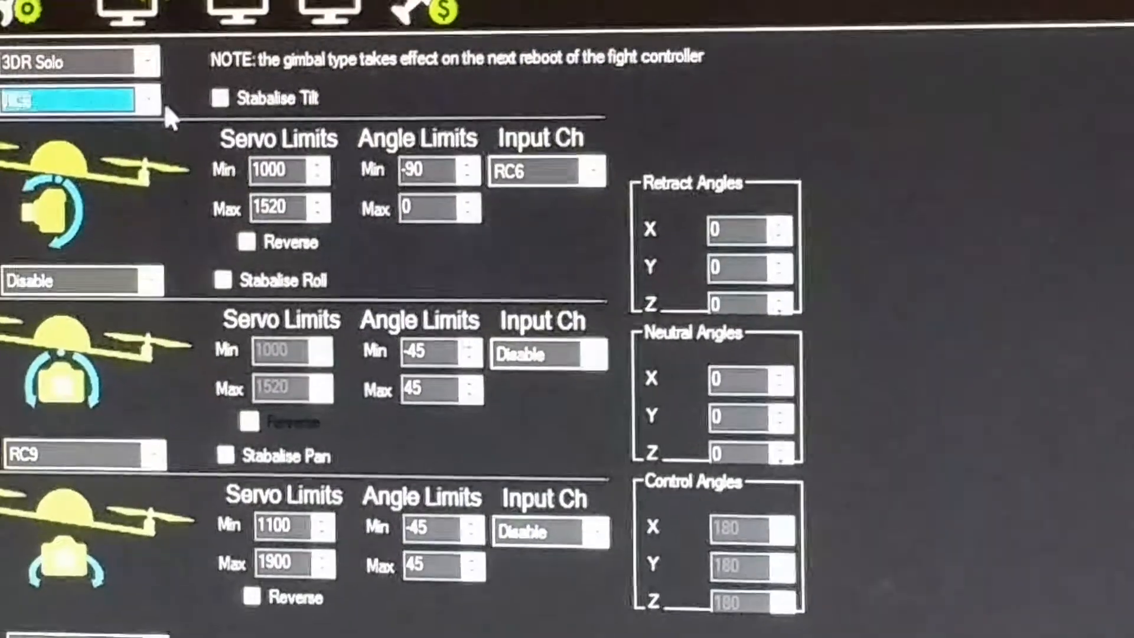
click(80, 98)
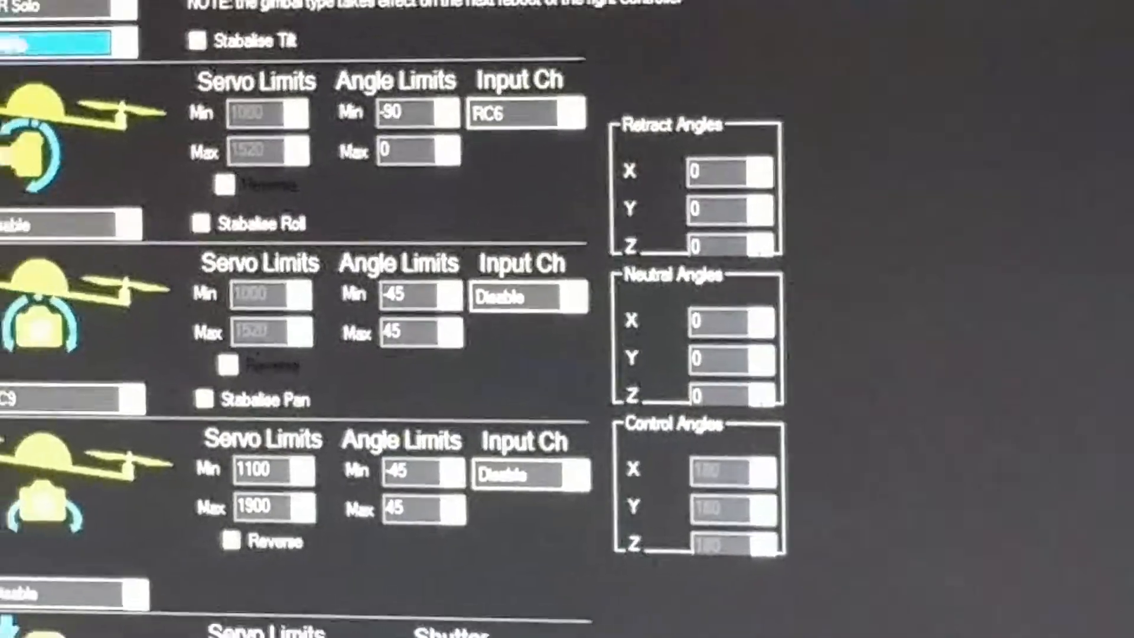
click(222, 101)
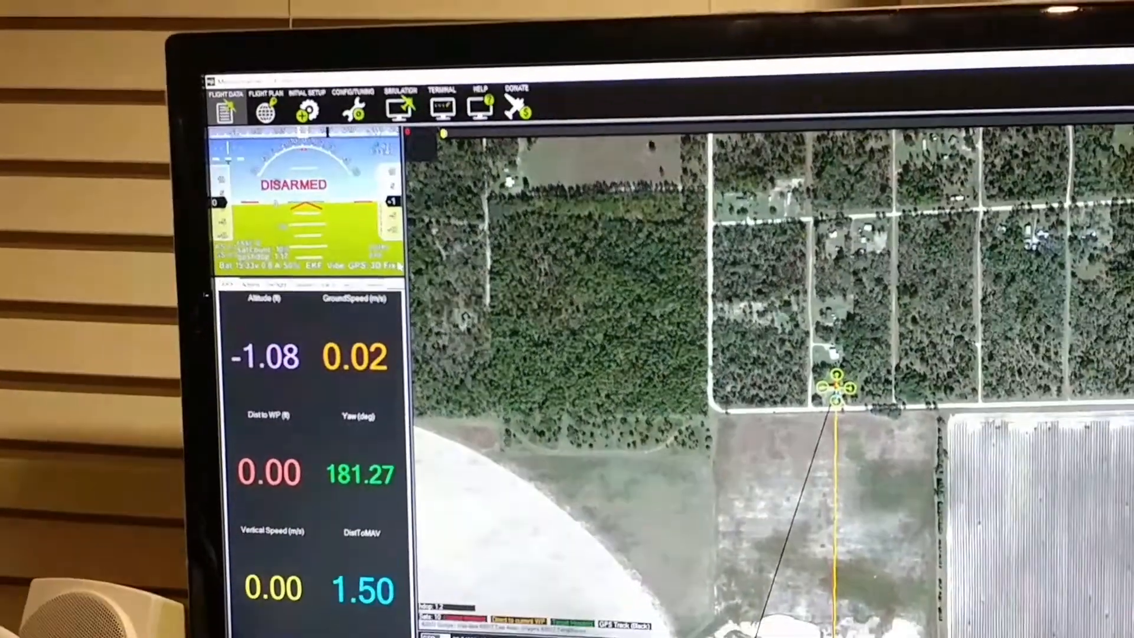